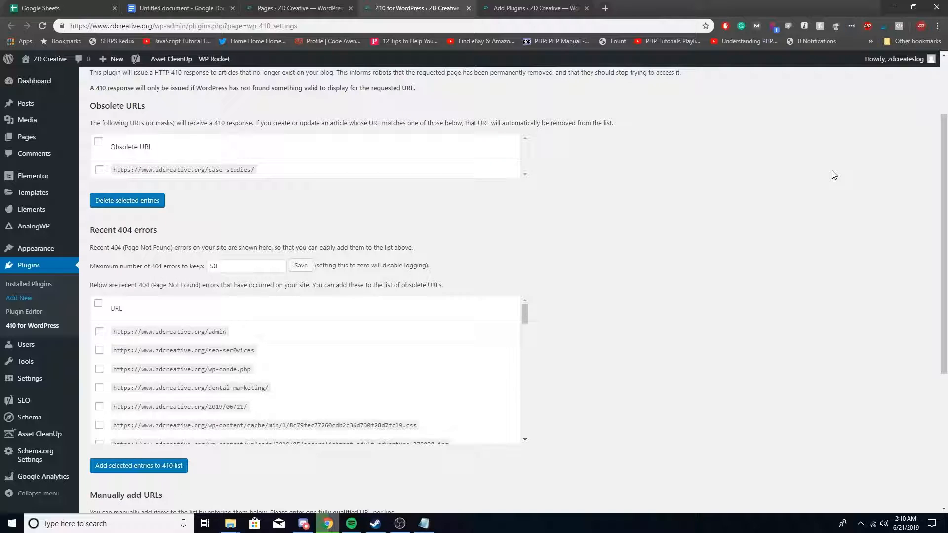
{"action": "mouse_move", "coordinate": [32, 325]}
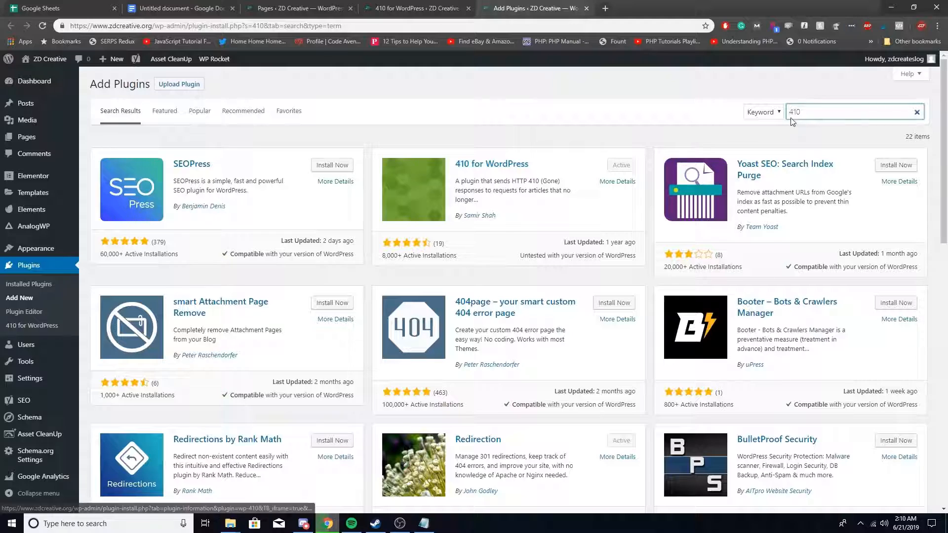
{"action": "mouse_move", "coordinate": [388, 256]}
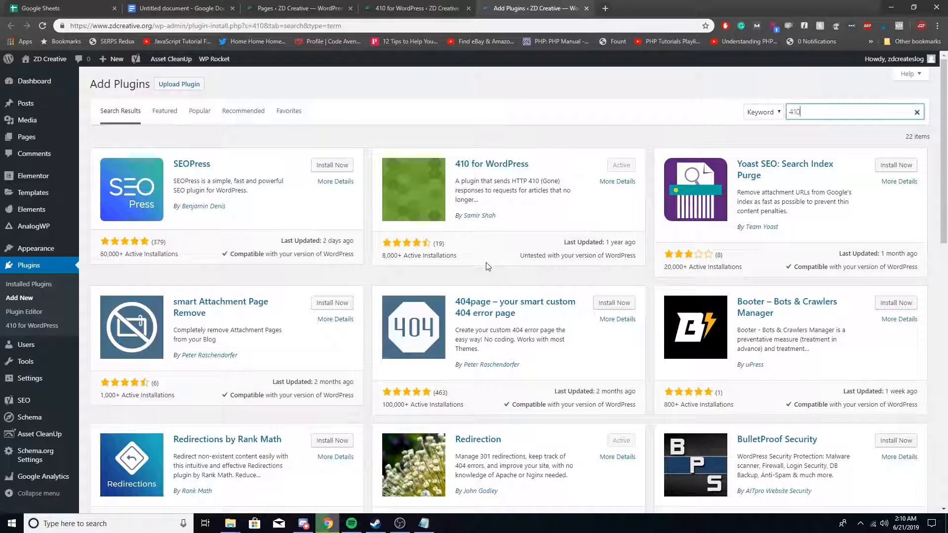
{"action": "mouse_move", "coordinate": [400, 190]}
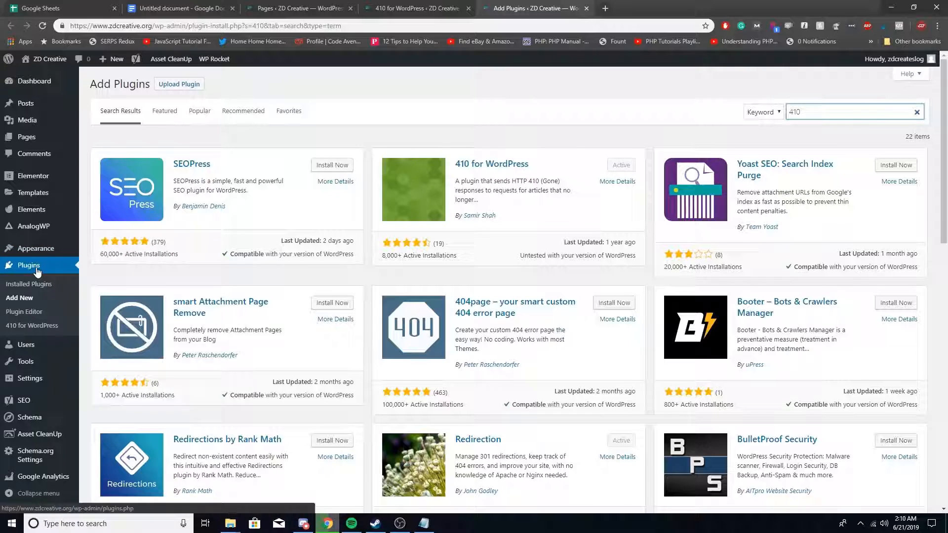
Scroll through the All Pages list to find the Contact Thank You Test page.
{"action": "left_click", "coordinate": [417, 8]}
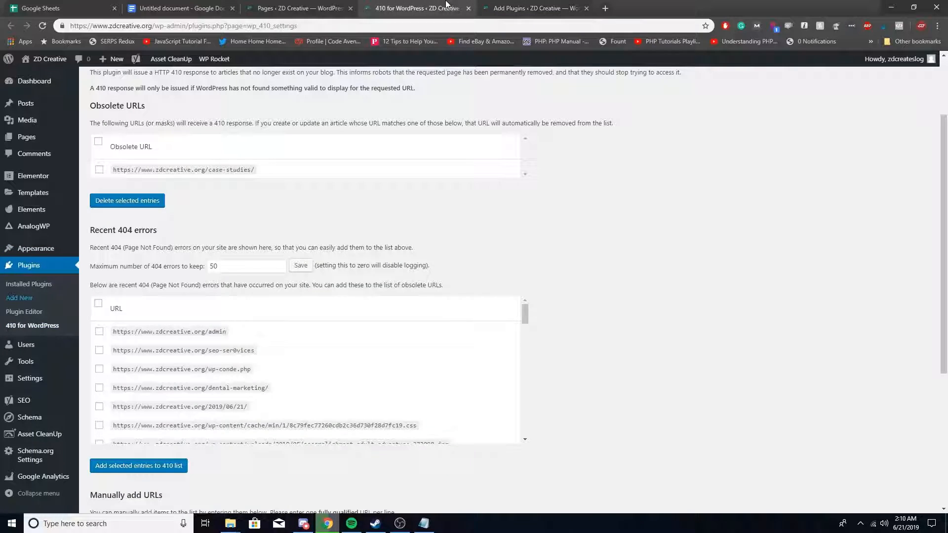
{"action": "scroll", "scroll_direction": "up", "scroll_amount": 3}
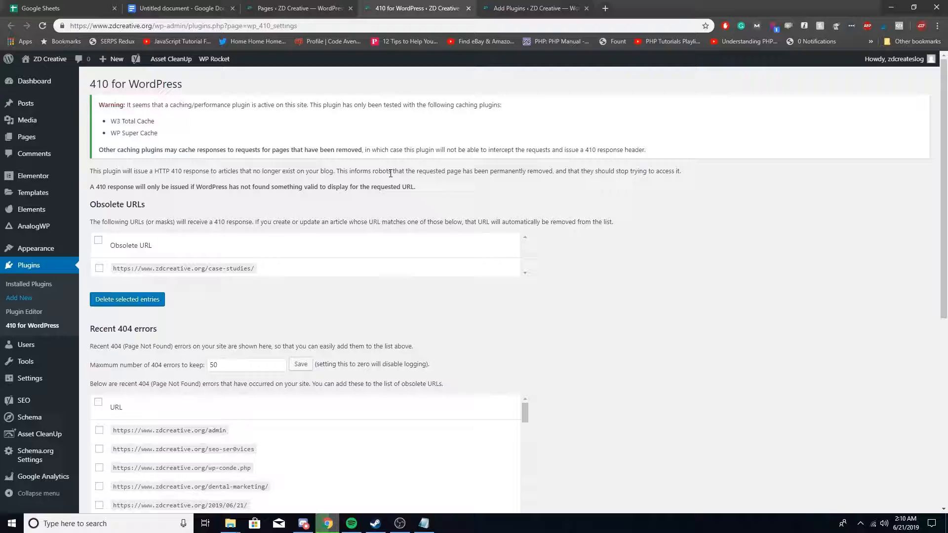
{"action": "mouse_move", "coordinate": [104, 220]}
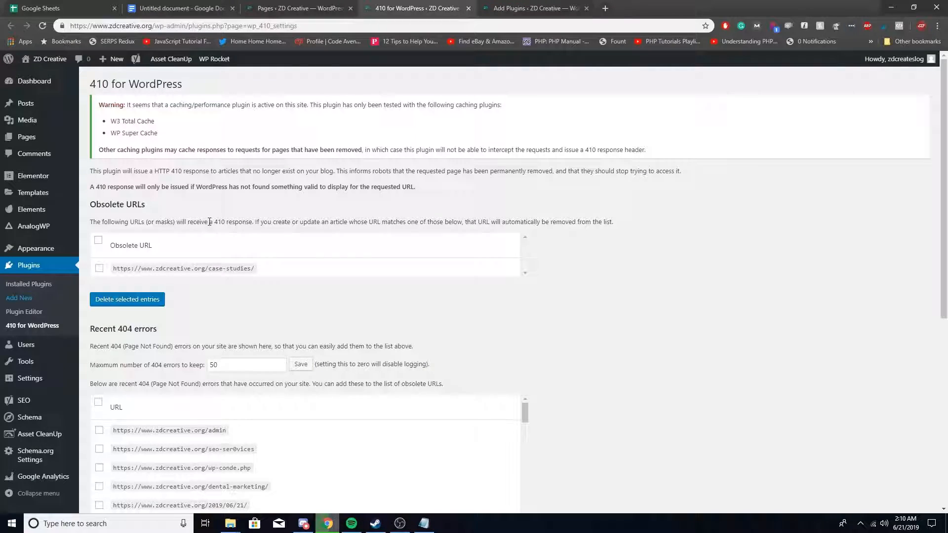
{"action": "mouse_move", "coordinate": [165, 243]}
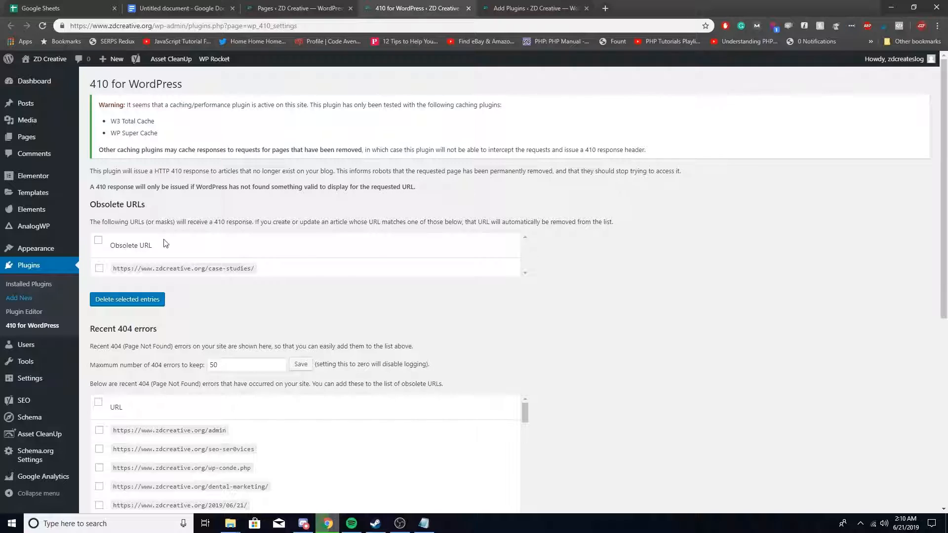
{"action": "mouse_move", "coordinate": [257, 273]}
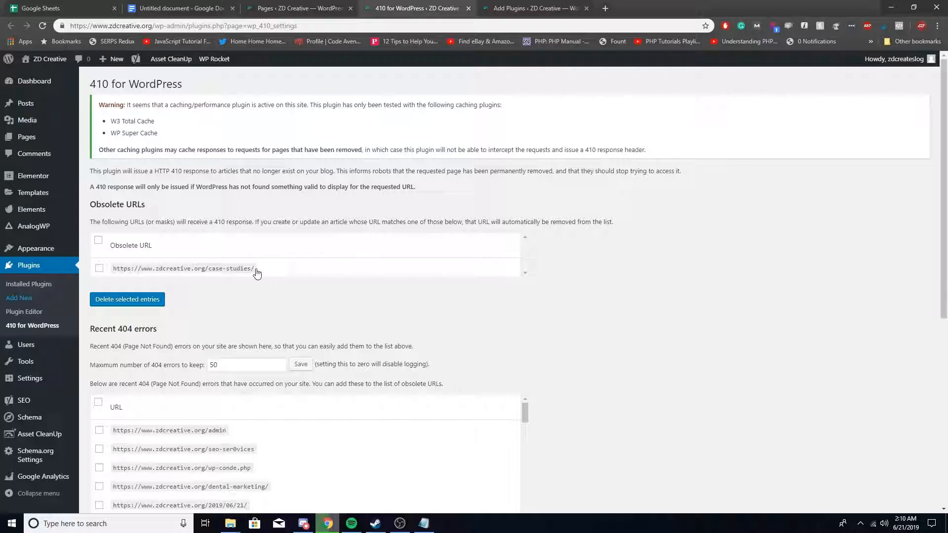
{"action": "mouse_move", "coordinate": [250, 270]}
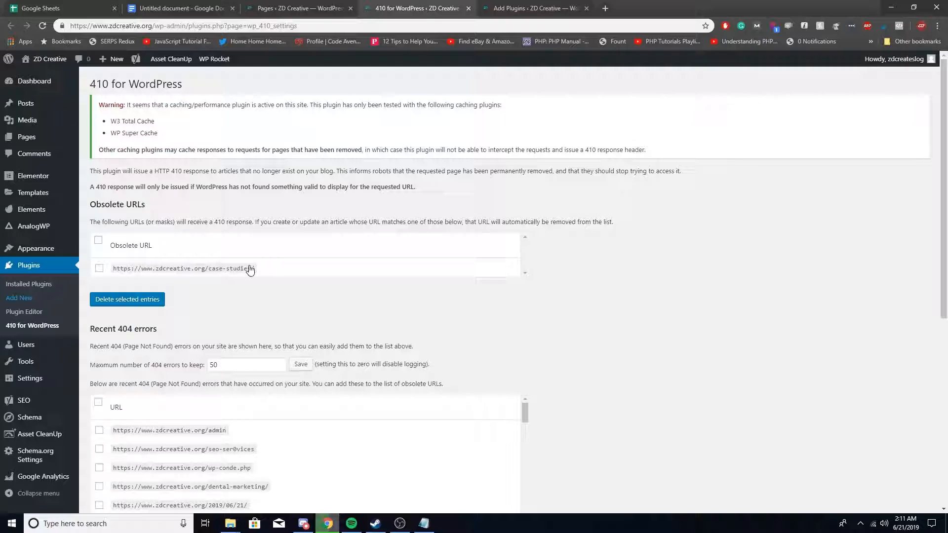
{"action": "scroll", "scroll_direction": "down", "scroll_amount": 3}
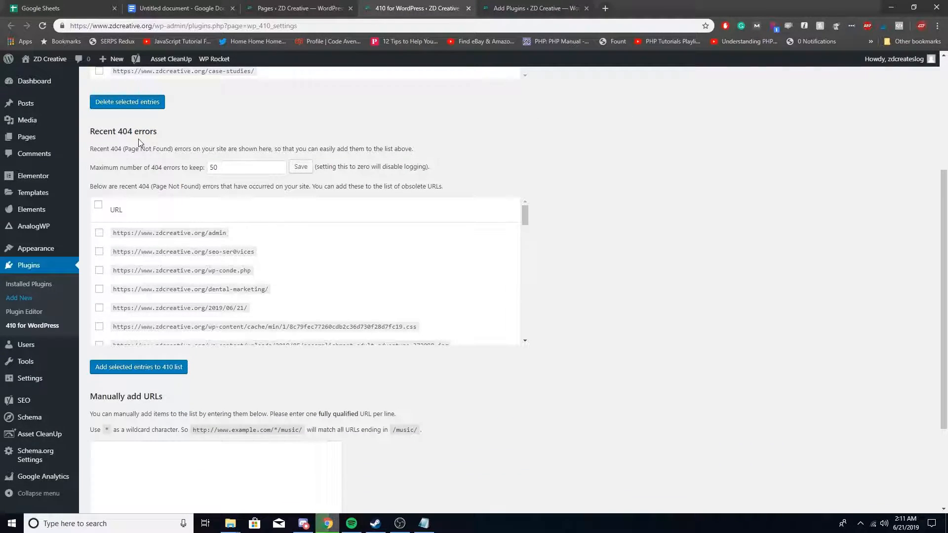
{"action": "scroll", "scroll_direction": "down", "scroll_amount": 3}
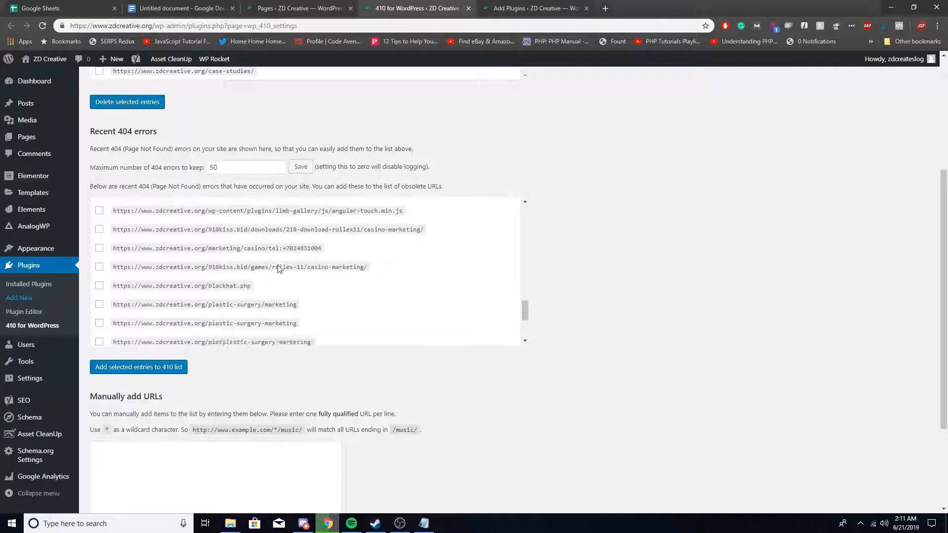
{"action": "scroll", "scroll_direction": "down", "scroll_amount": 3}
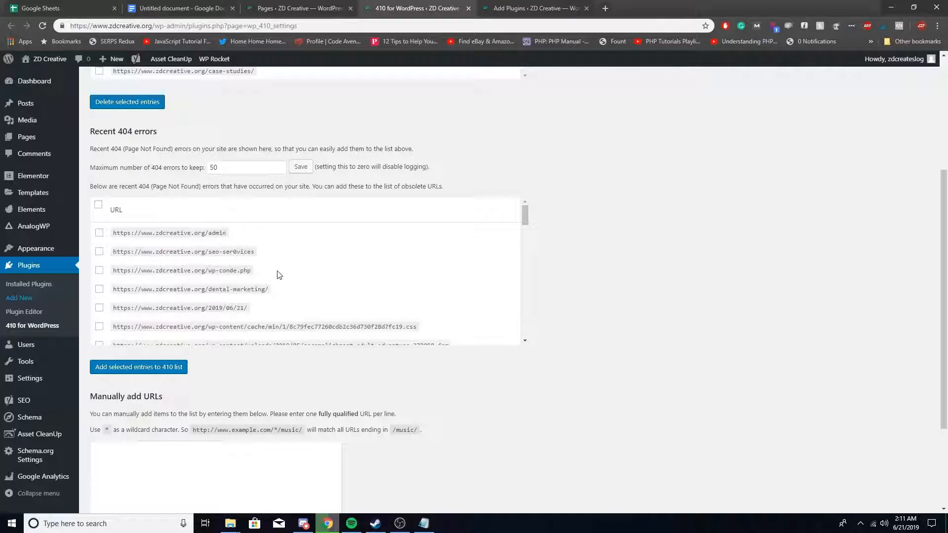
{"action": "scroll", "scroll_direction": "down", "scroll_amount": 3}
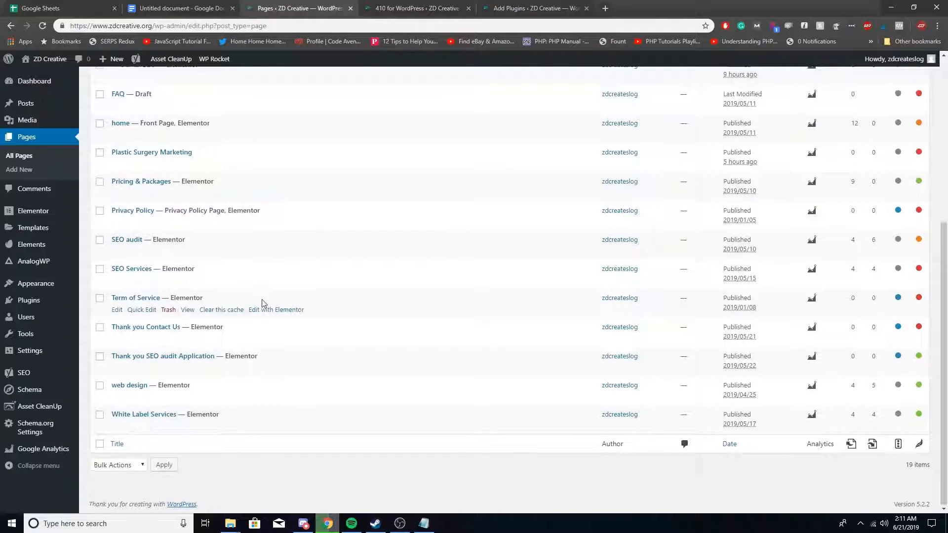
{"action": "scroll", "scroll_direction": "up", "scroll_amount": 3}
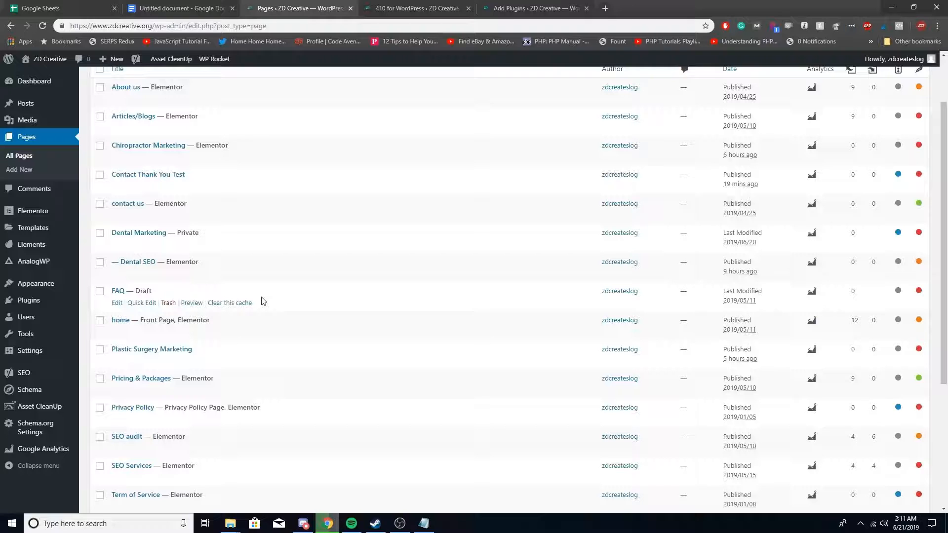
{"action": "scroll", "scroll_direction": "down", "scroll_amount": 3}
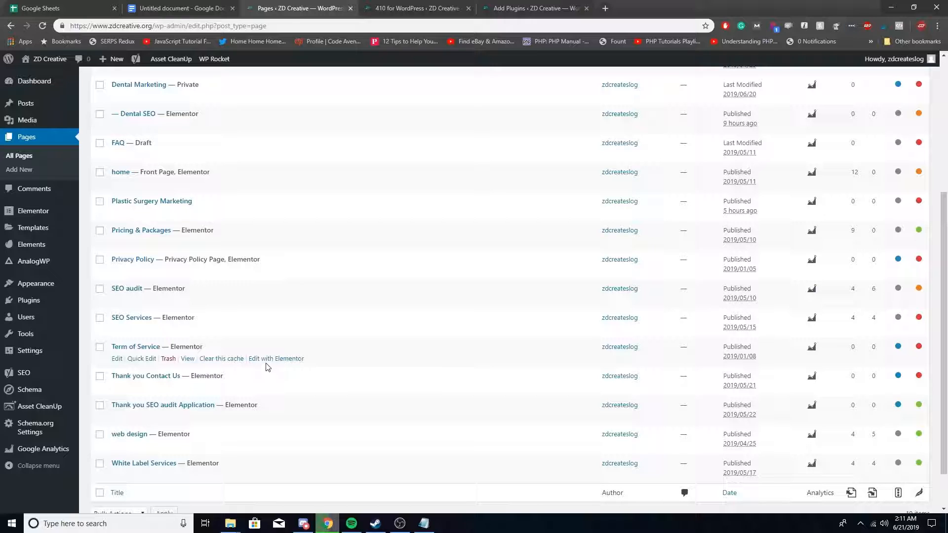
{"action": "scroll", "scroll_direction": "up", "scroll_amount": 3}
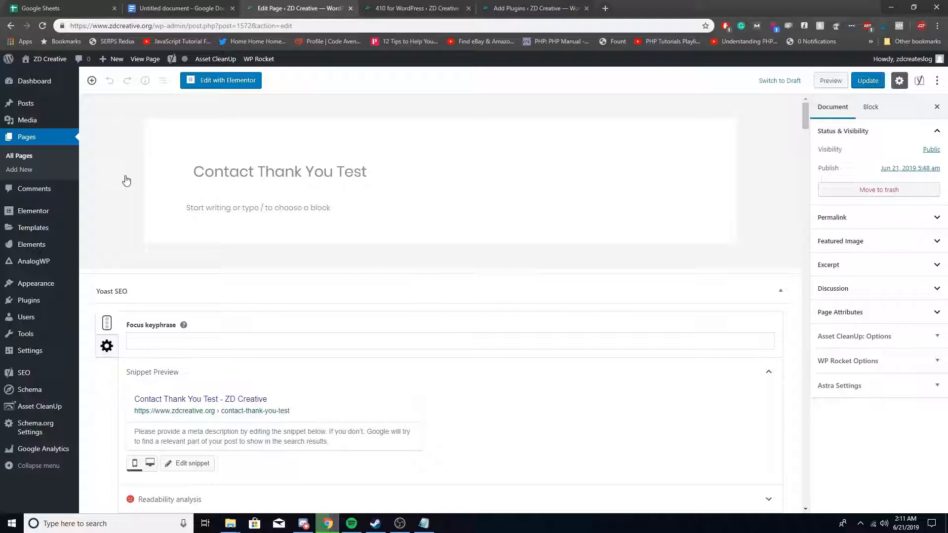
Open the live page, trash Contact Thank You Test, and copy the live page's URL.
{"action": "left_click", "coordinate": [279, 172]}
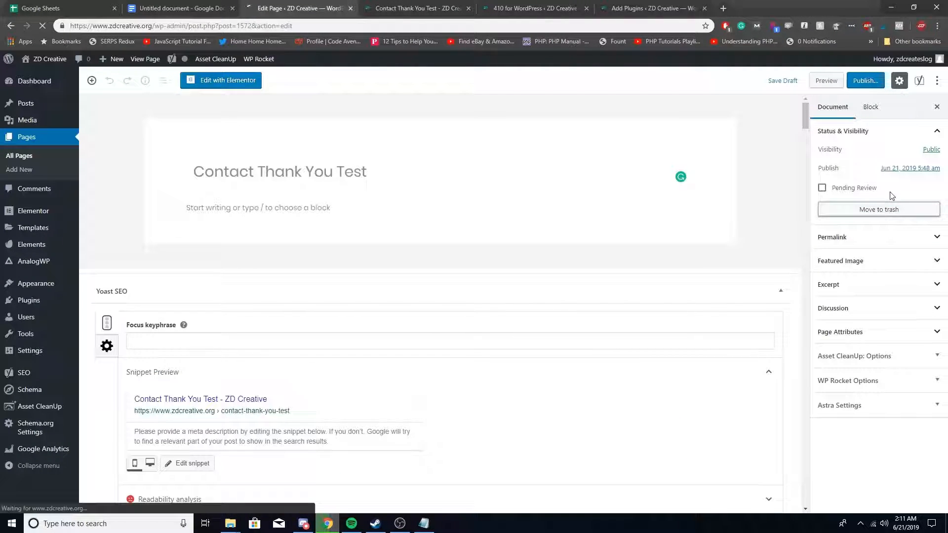
{"action": "left_click", "coordinate": [878, 209]}
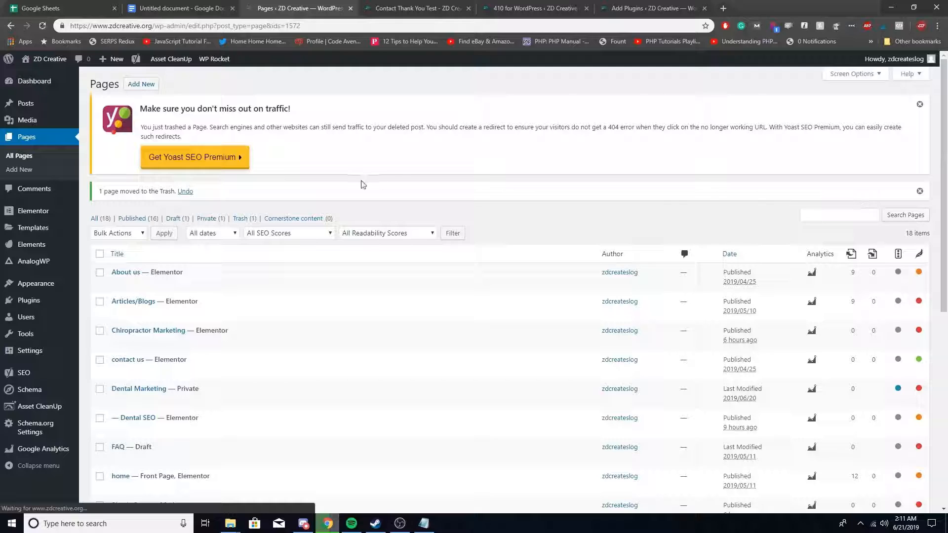
{"action": "left_click", "coordinate": [287, 8]}
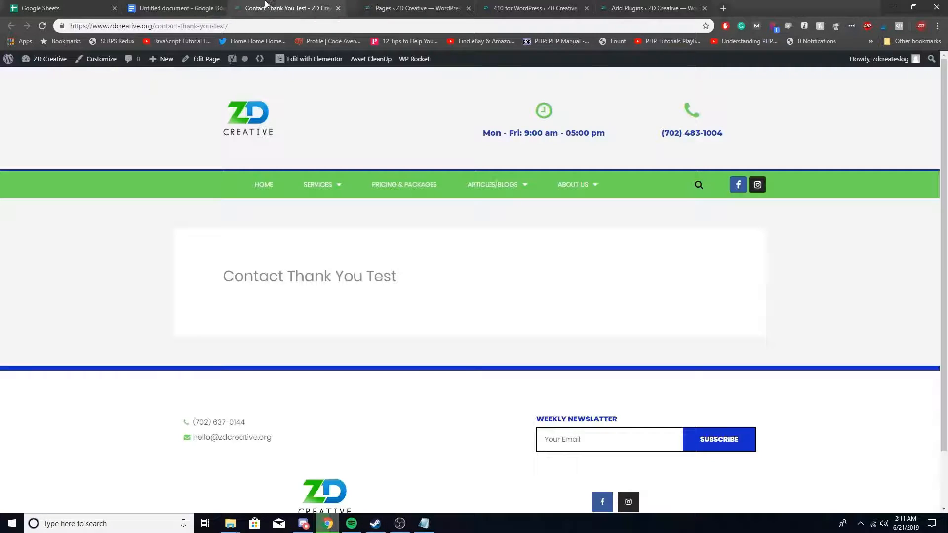
{"action": "right_click", "coordinate": [151, 25]}
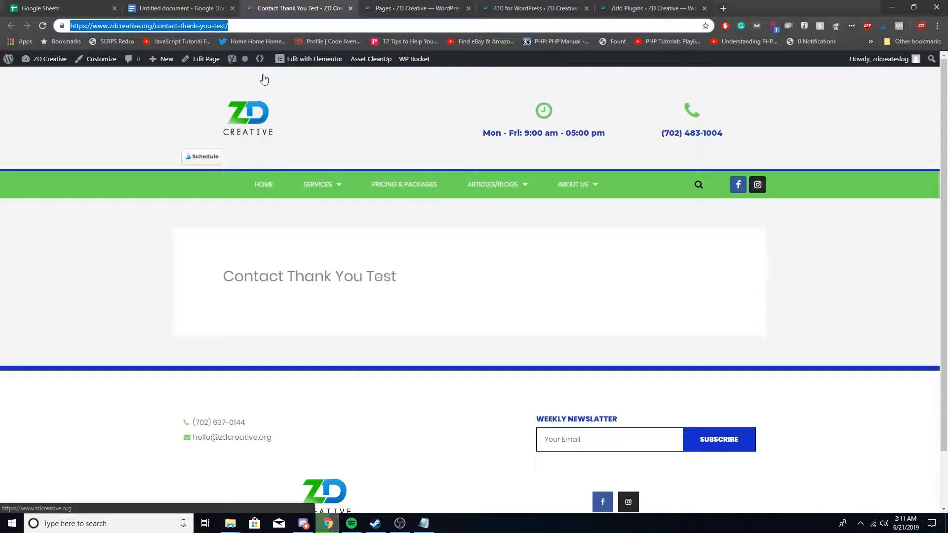
{"action": "left_click", "coordinate": [534, 8]}
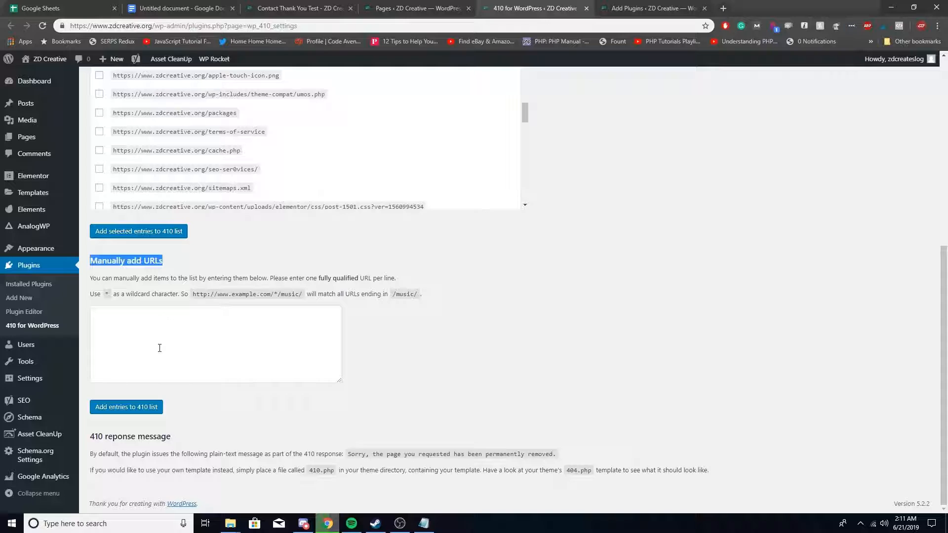
{"action": "type", "text": "https://www.zdcreative.org/contact-thank-you-test/"}
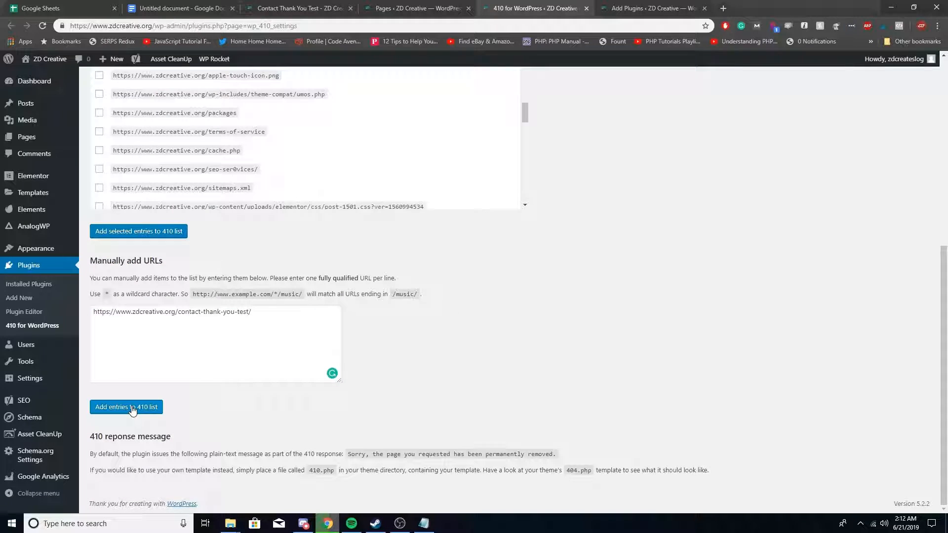
{"action": "left_click", "coordinate": [126, 407]}
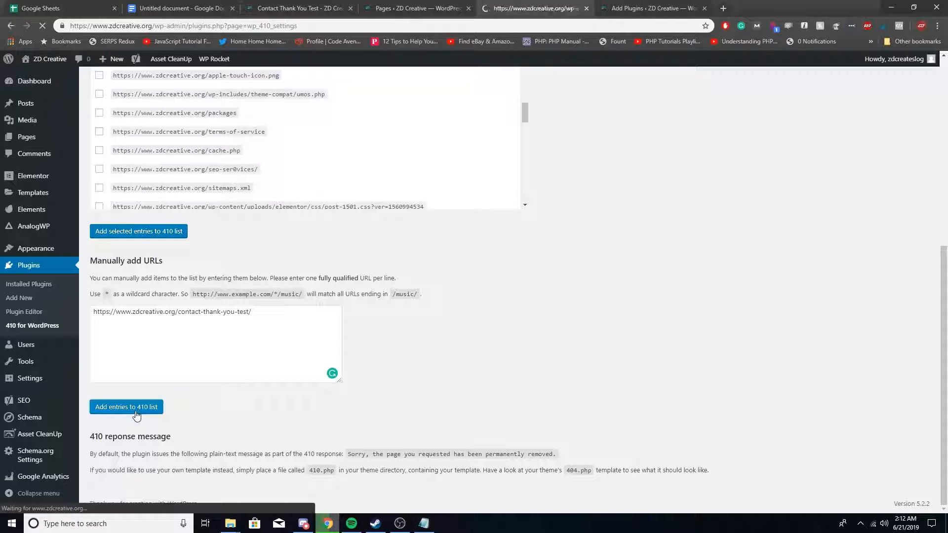
{"action": "left_click", "coordinate": [126, 406]}
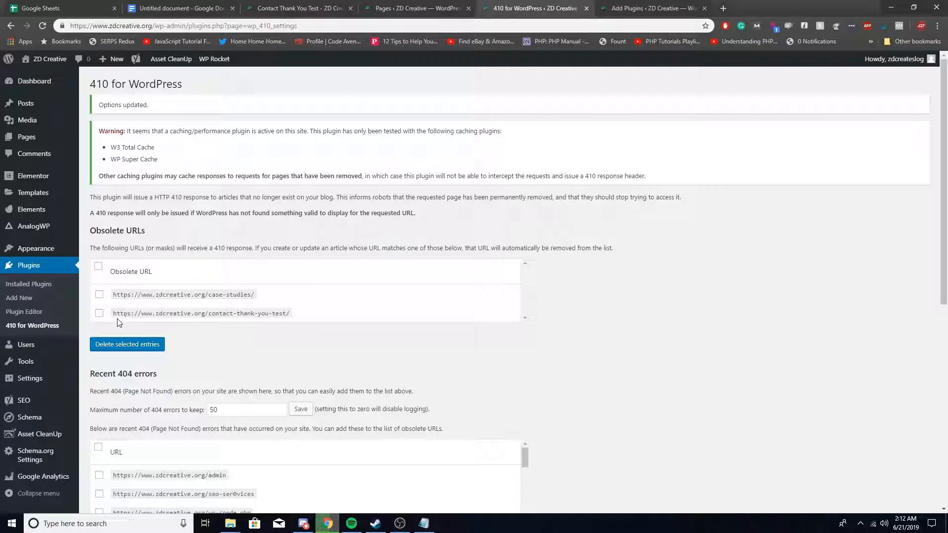
{"action": "mouse_move", "coordinate": [358, 308]}
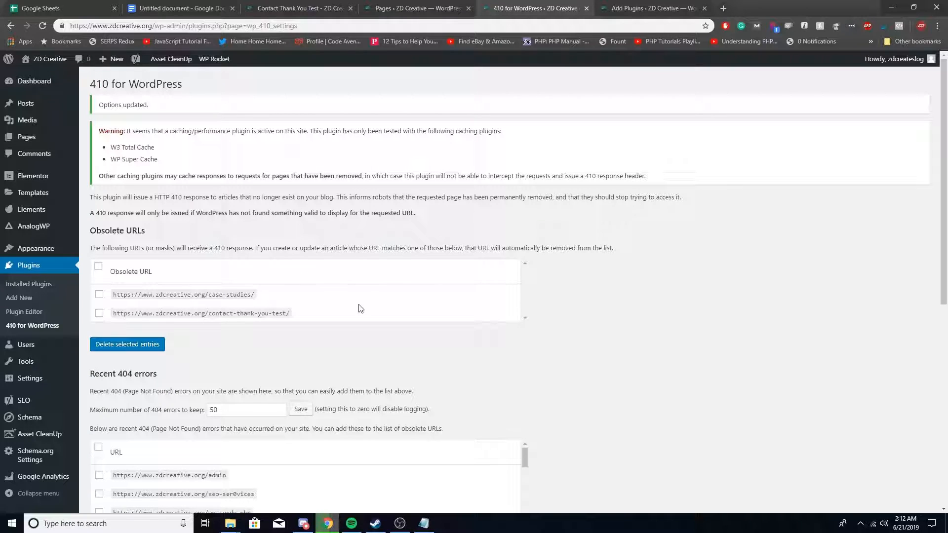